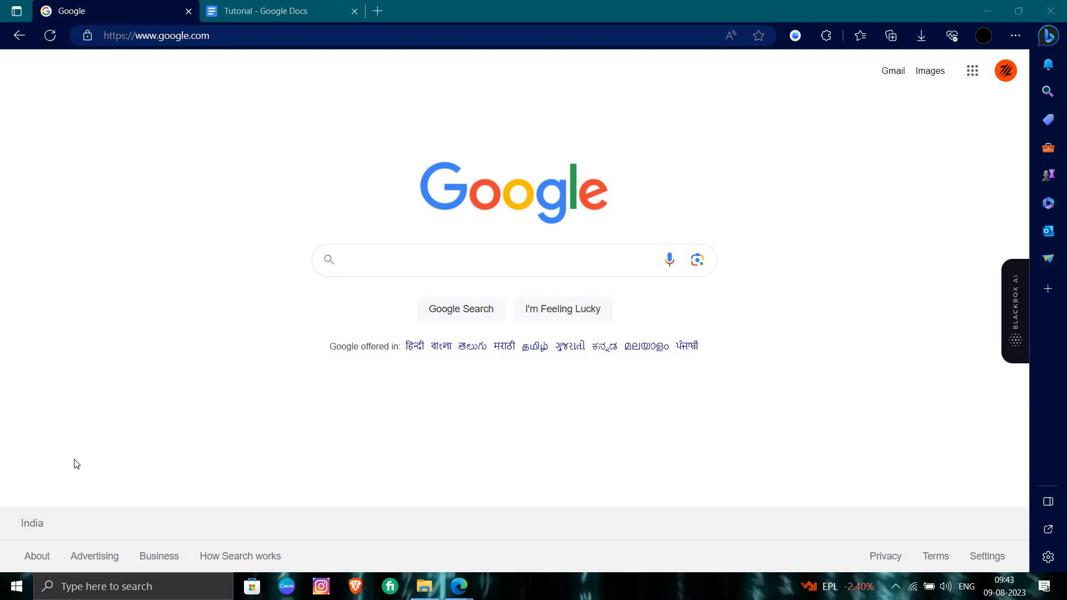
mouse_move(361, 369)
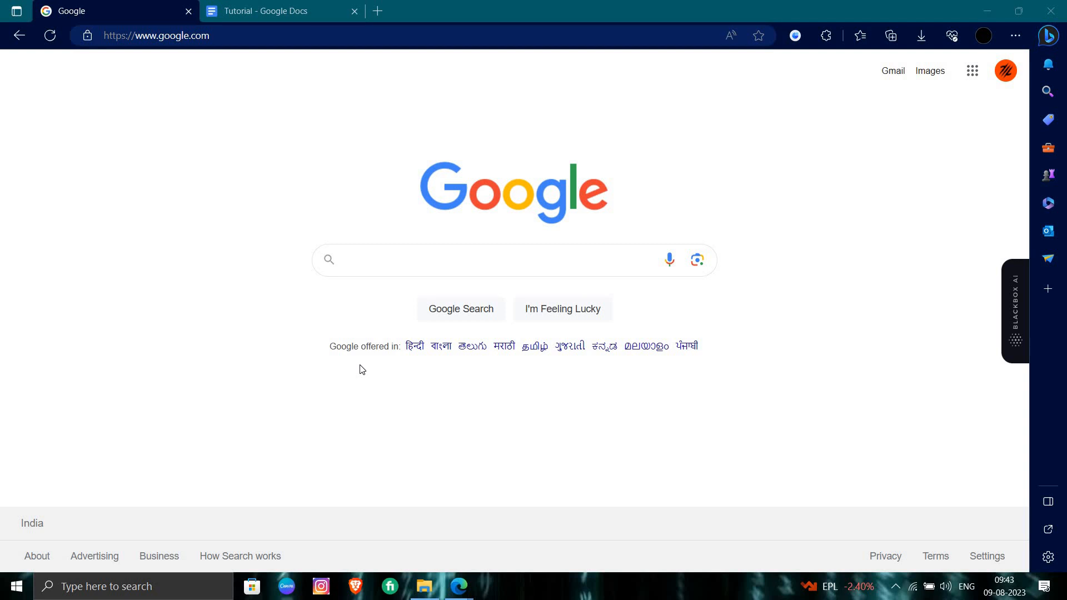
mouse_move(366, 292)
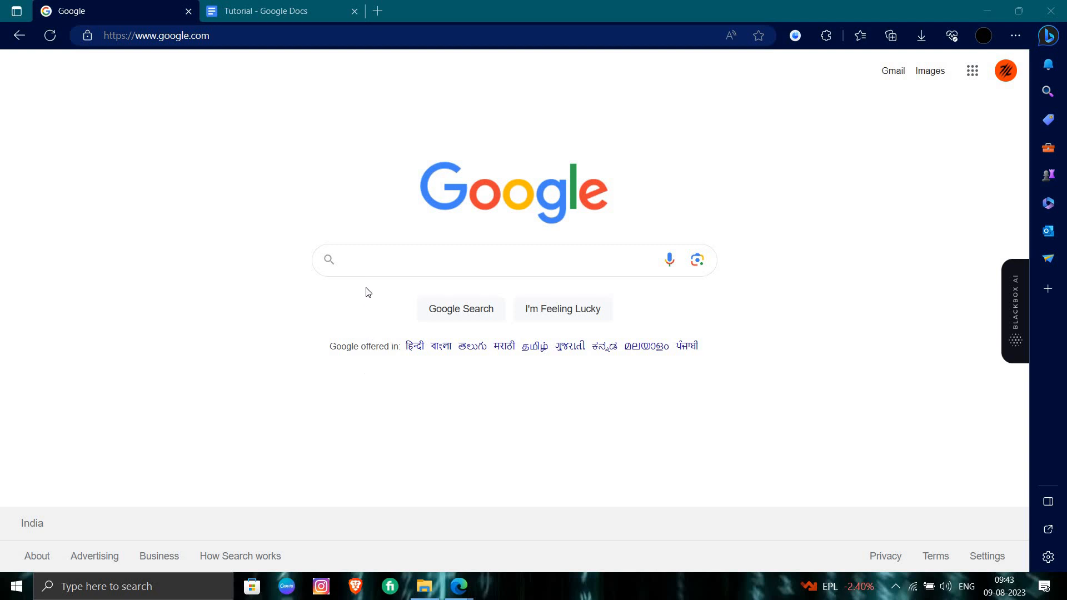
Step: Search 'How to Remove Credit Card on iPhone' and filter the results to Images
left_click(477, 259)
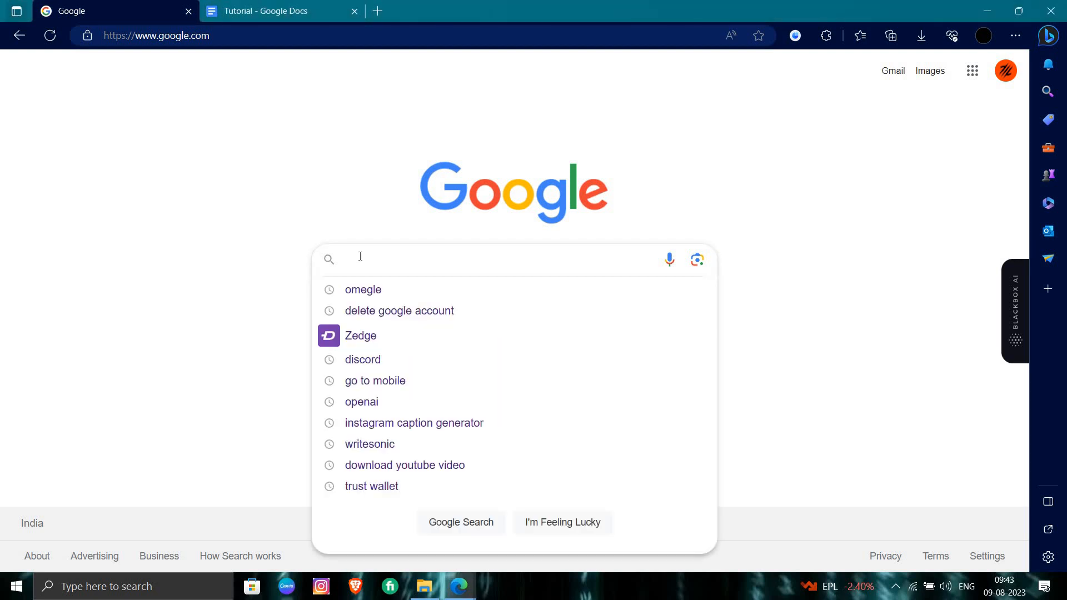
type("How to Remove Credit Card on iPhone")
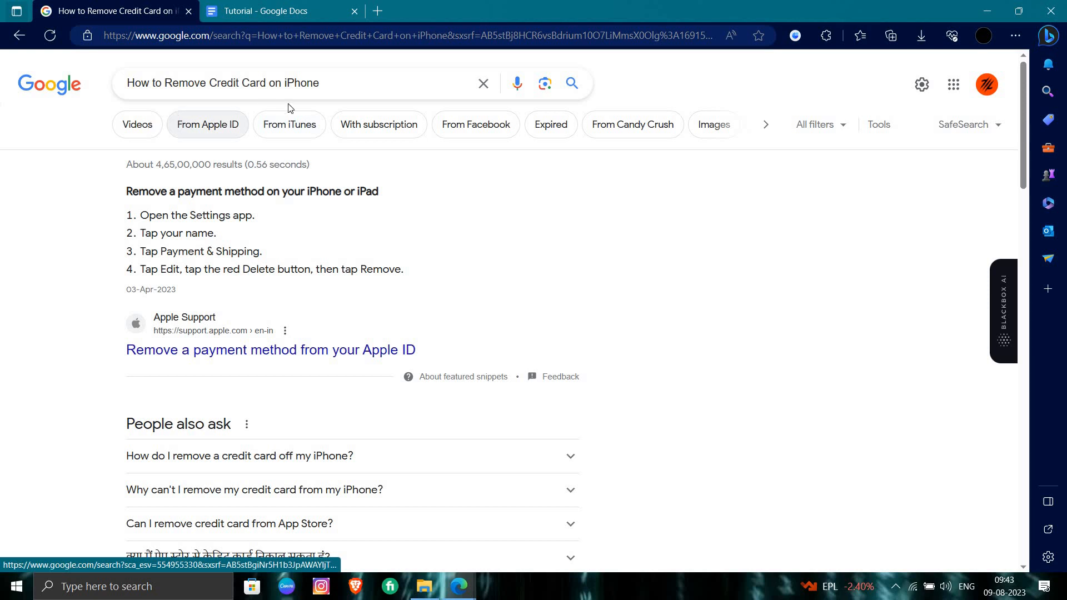
left_click(714, 124)
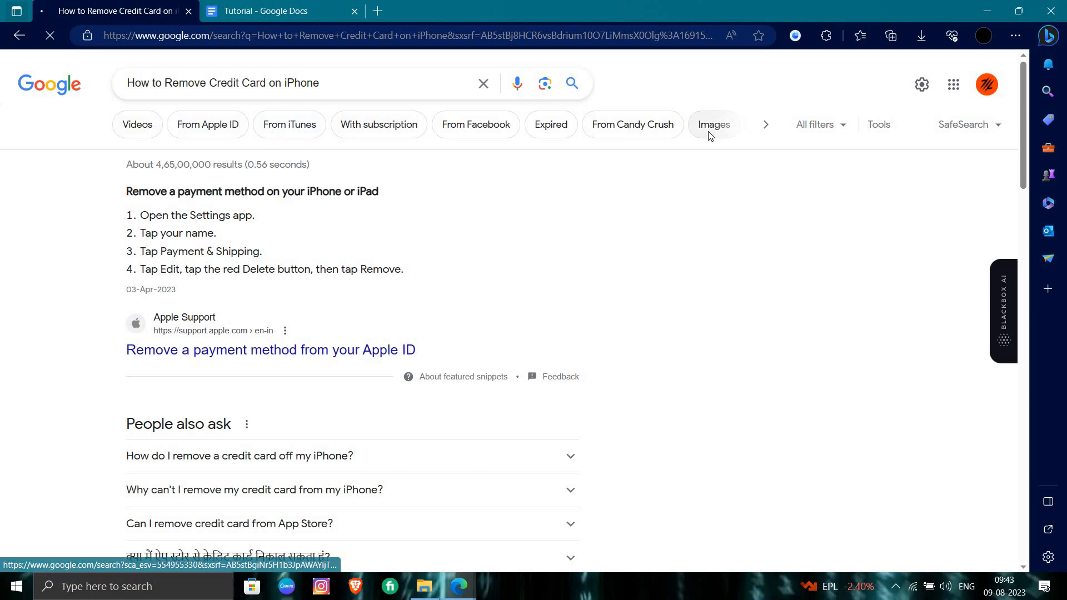
left_click(713, 124)
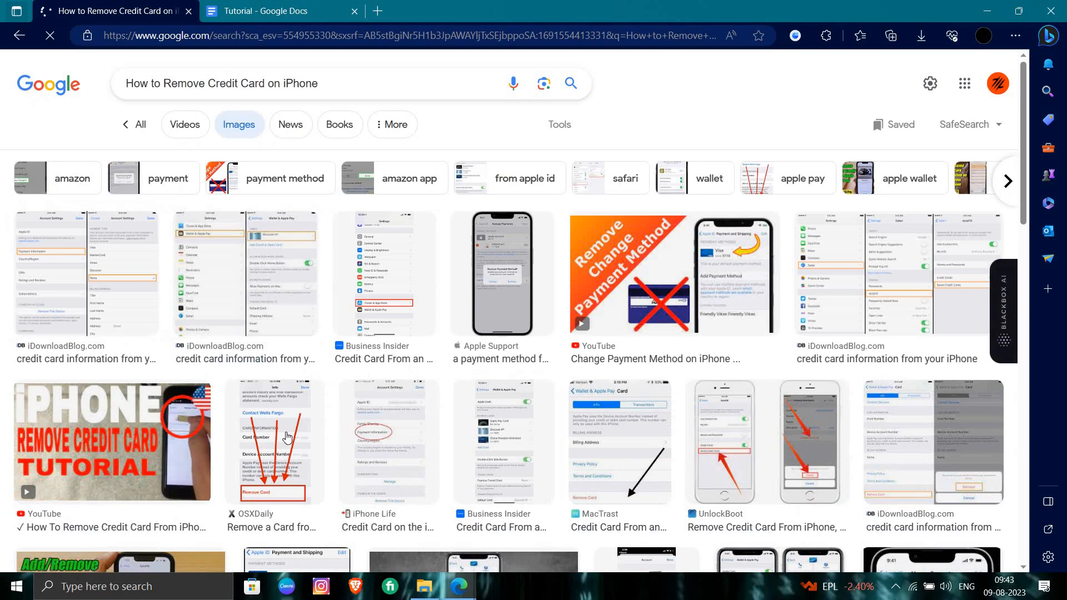